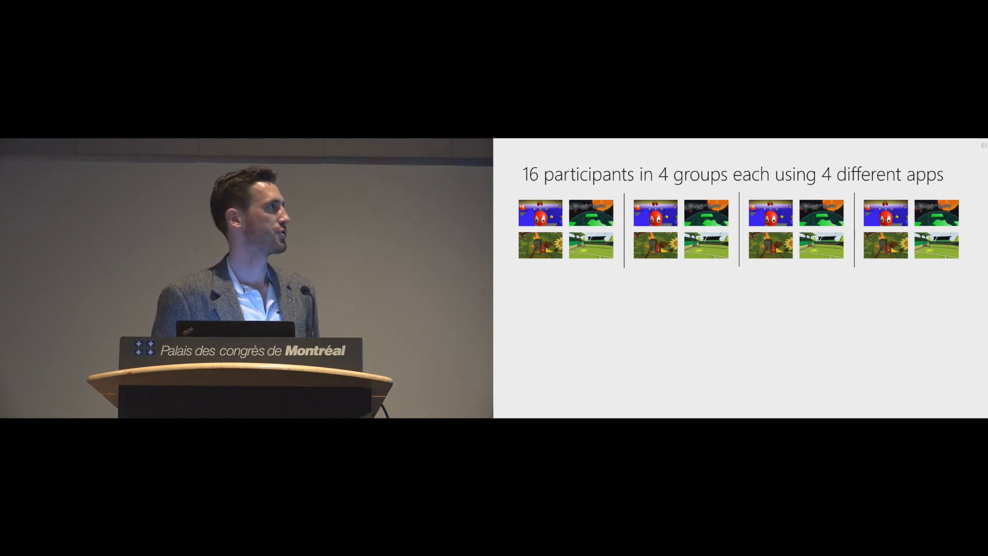
{"action": "key", "text": "right"}
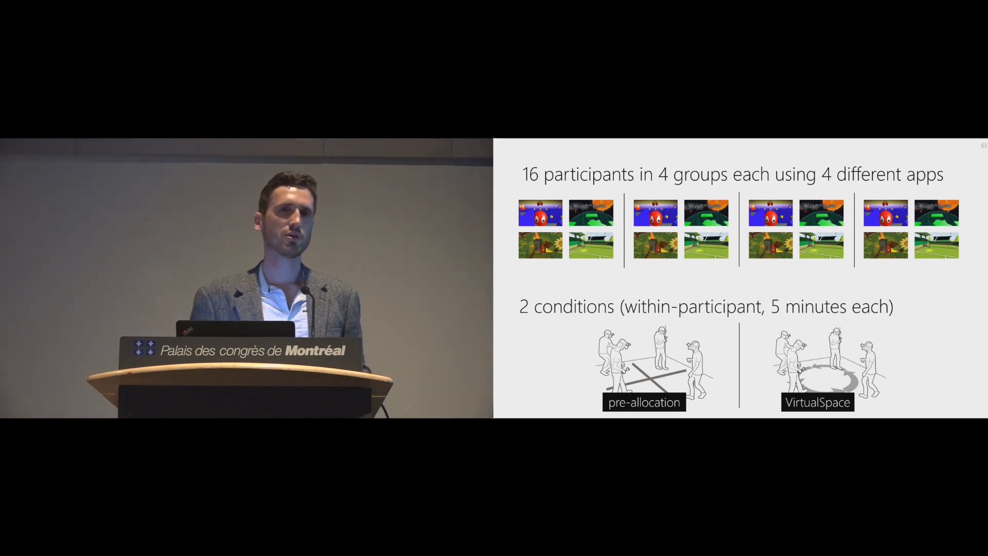